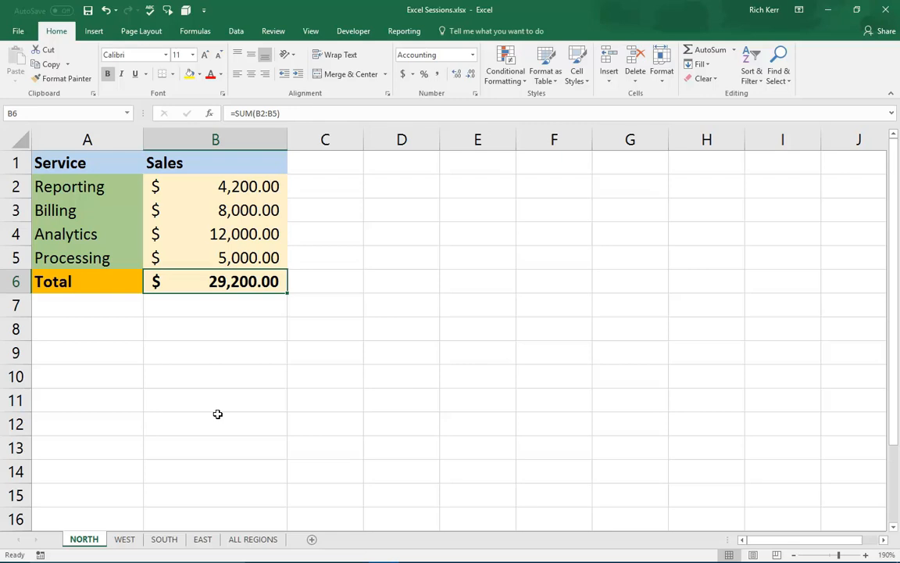
mouse_move(150, 466)
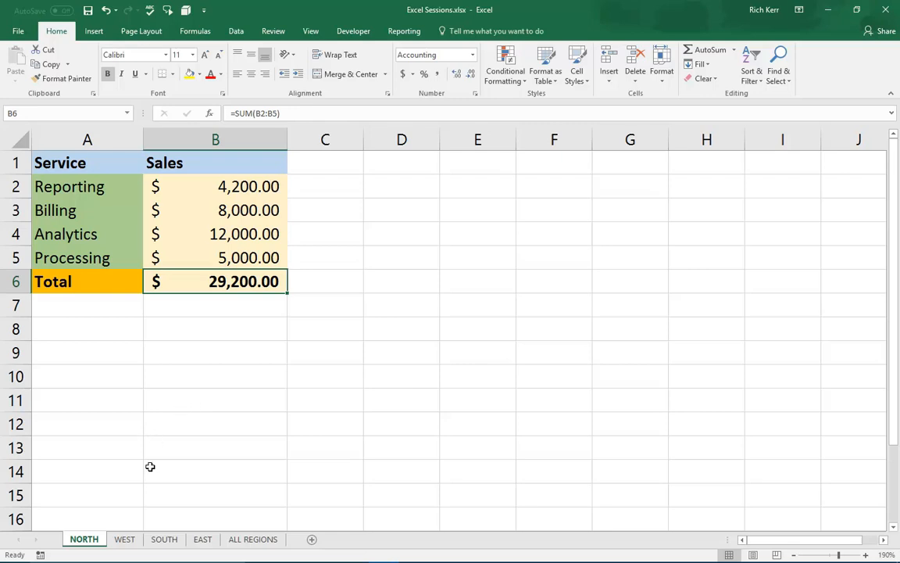
Review the SOUTH, EAST and WEST sales figures, ending on the empty ALL REGIONS summary.
left_click(162, 538)
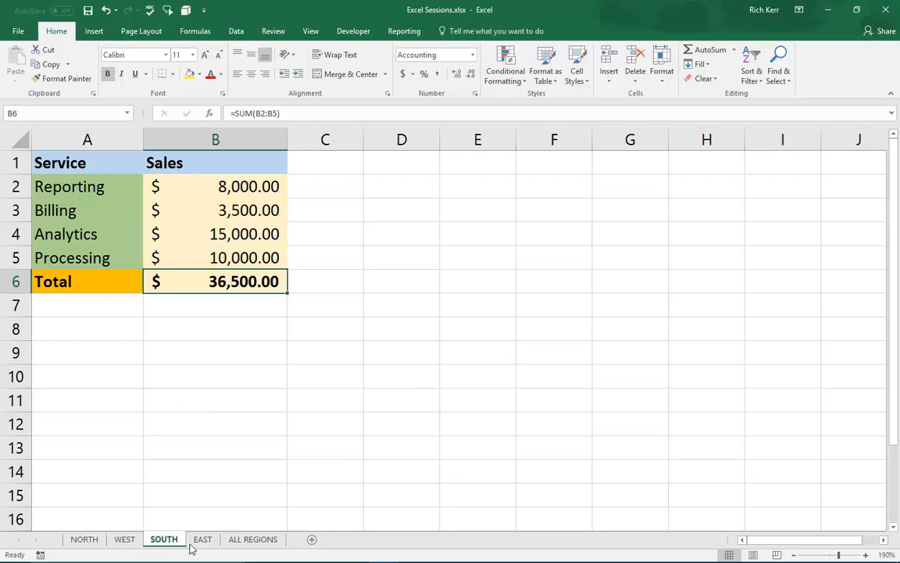
left_click(203, 538)
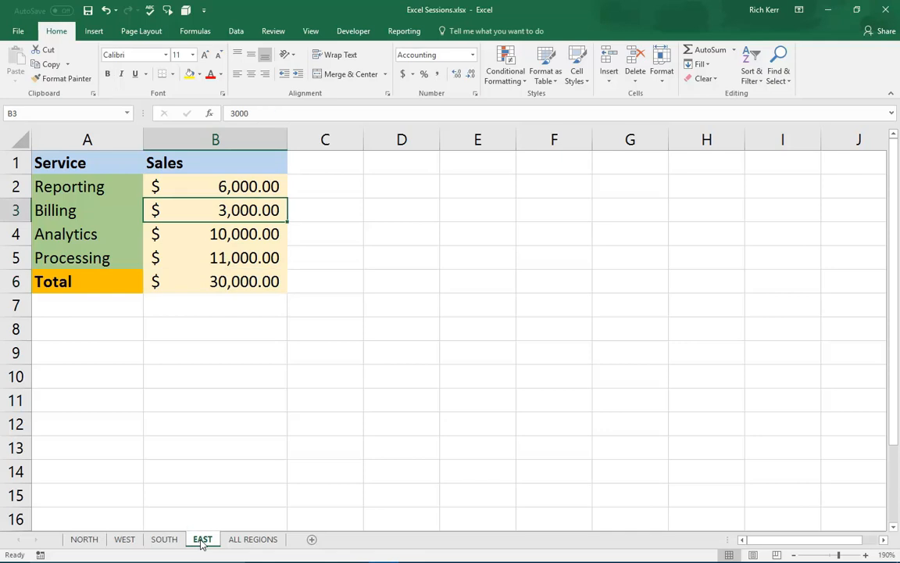
left_click(253, 538)
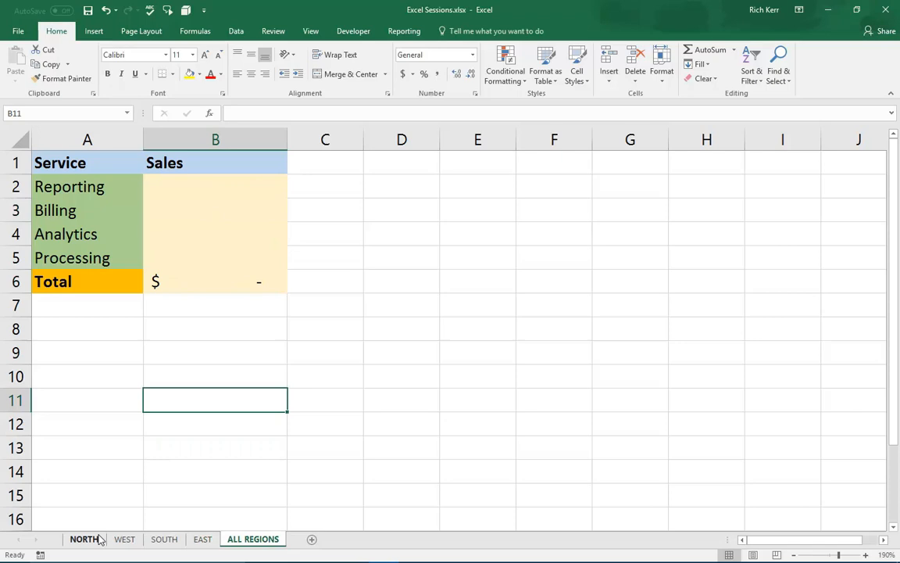
left_click(125, 538)
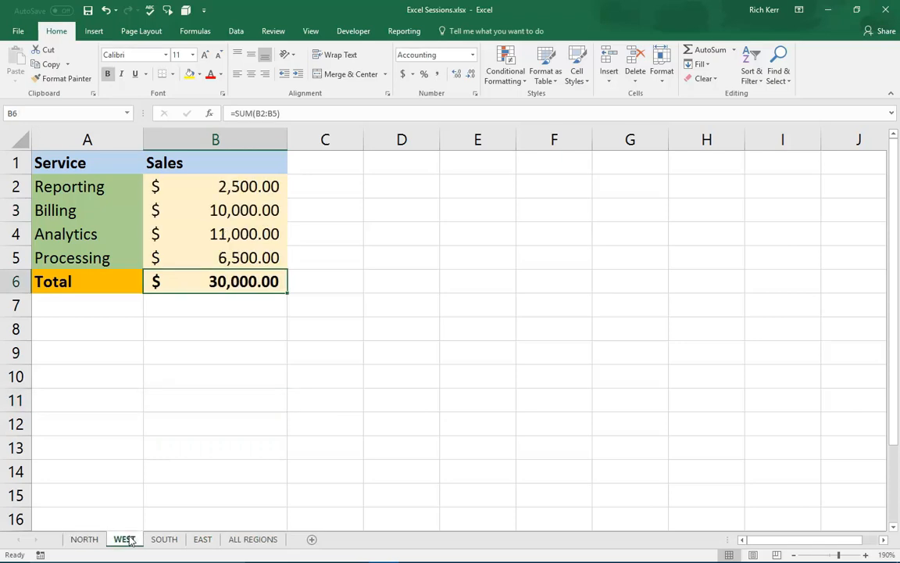
left_click(162, 538)
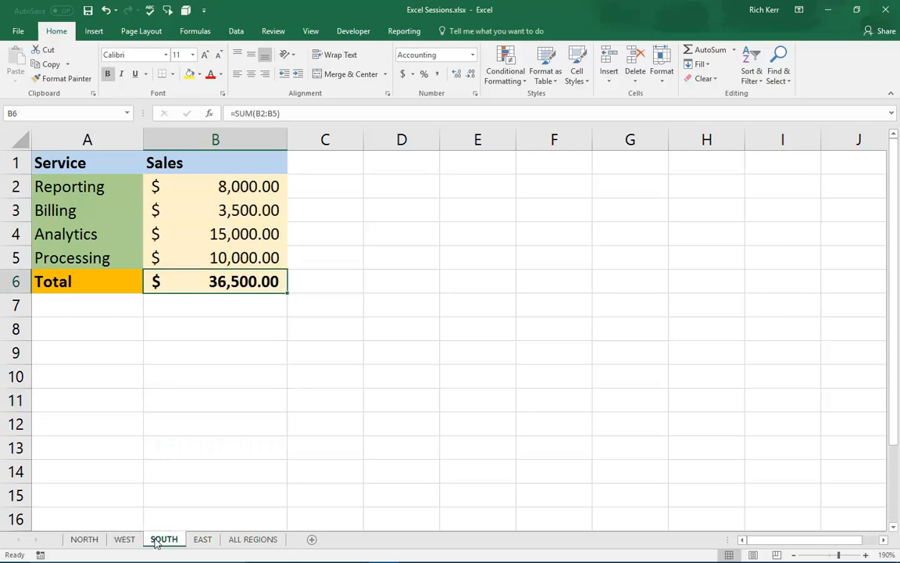
left_click(202, 540)
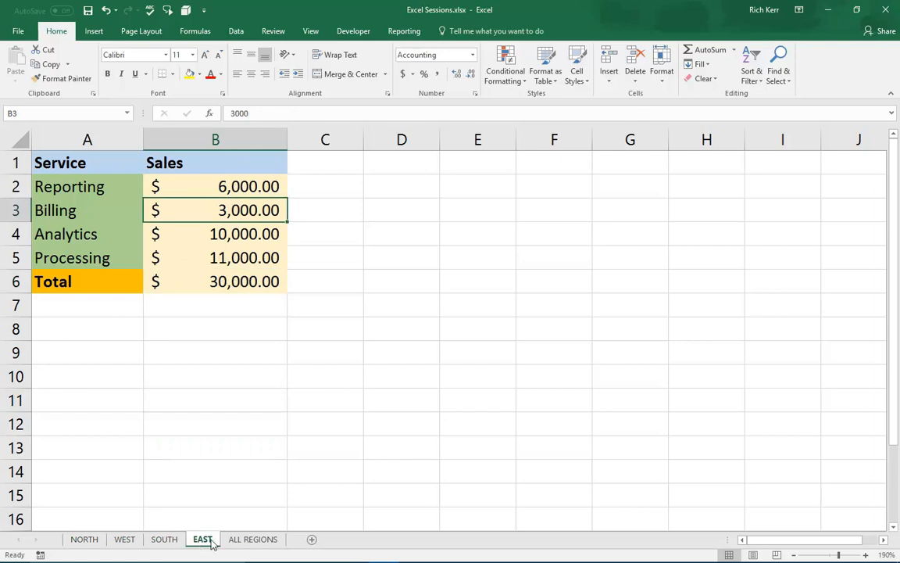
left_click(253, 537)
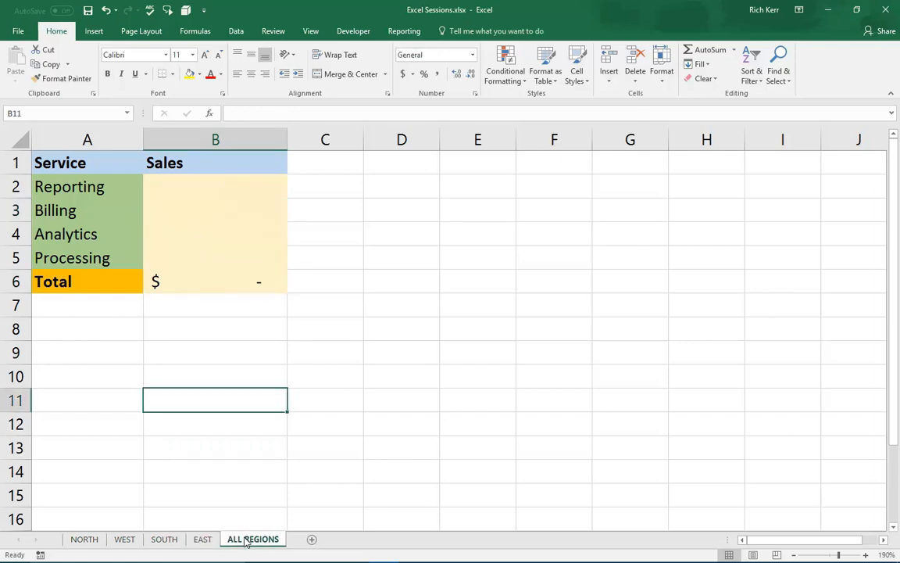
mouse_move(244, 513)
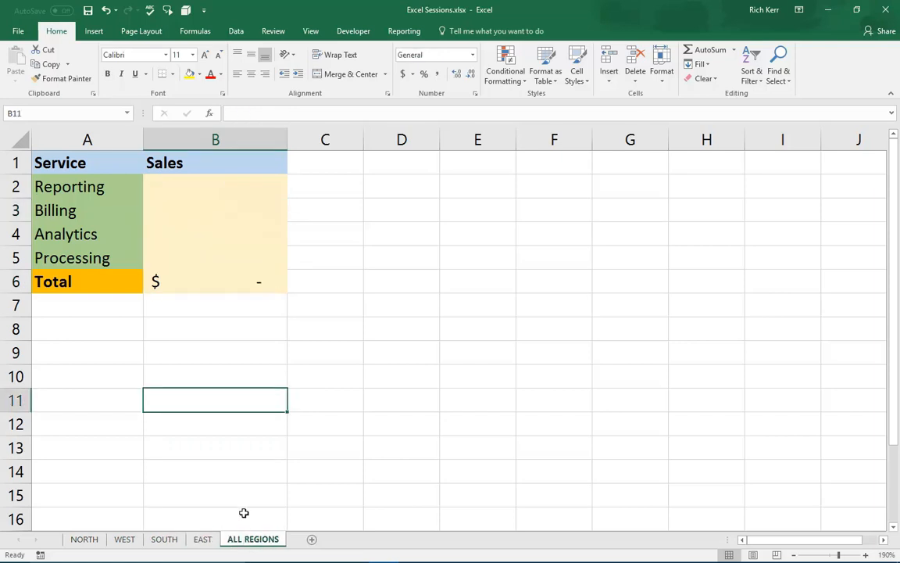
mouse_move(240, 496)
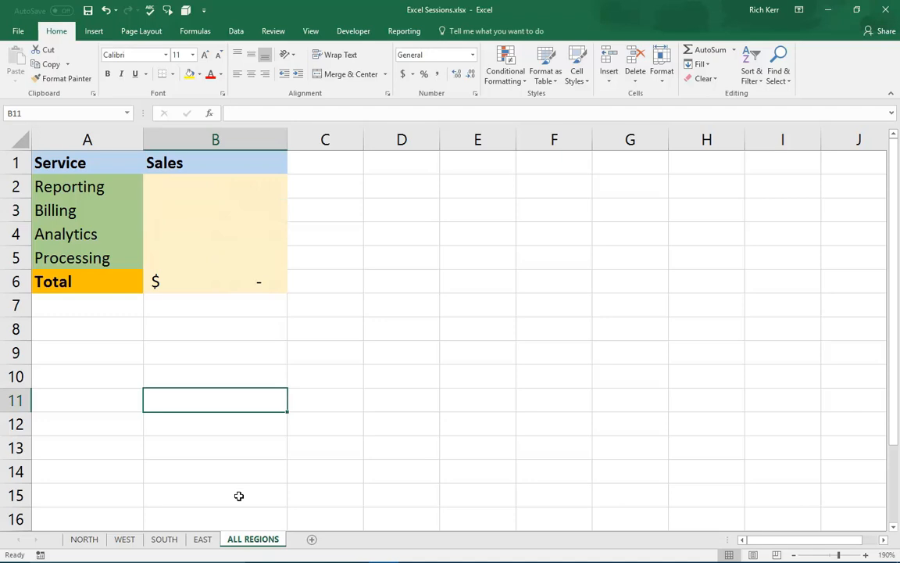
mouse_move(225, 476)
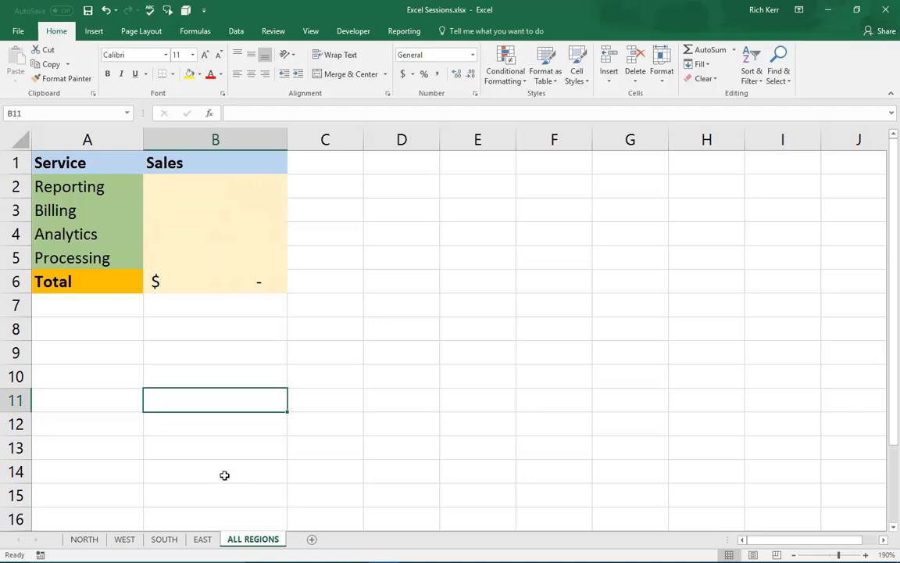
mouse_move(253, 453)
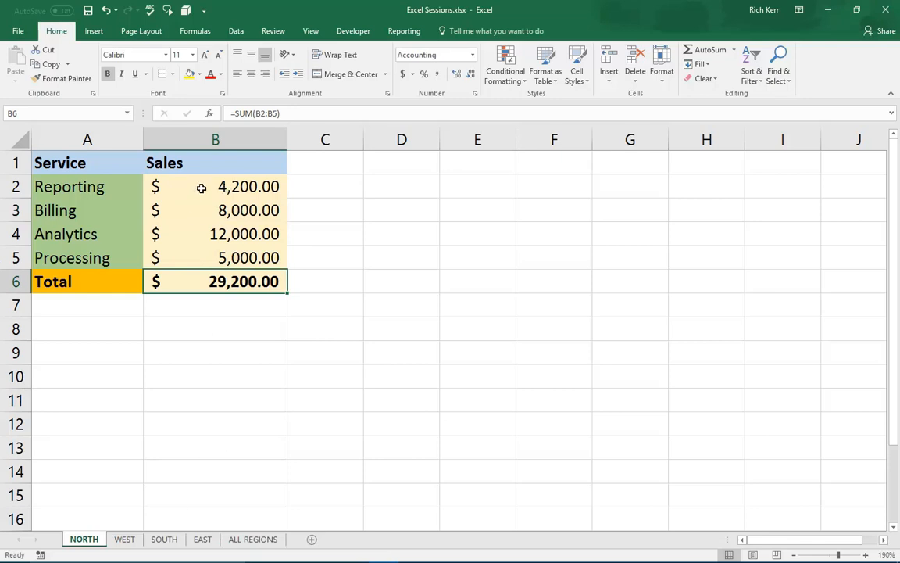
Recheck the SOUTH totals, return to ALL REGIONS and select cell B2 for the Reporting total.
left_click(164, 538)
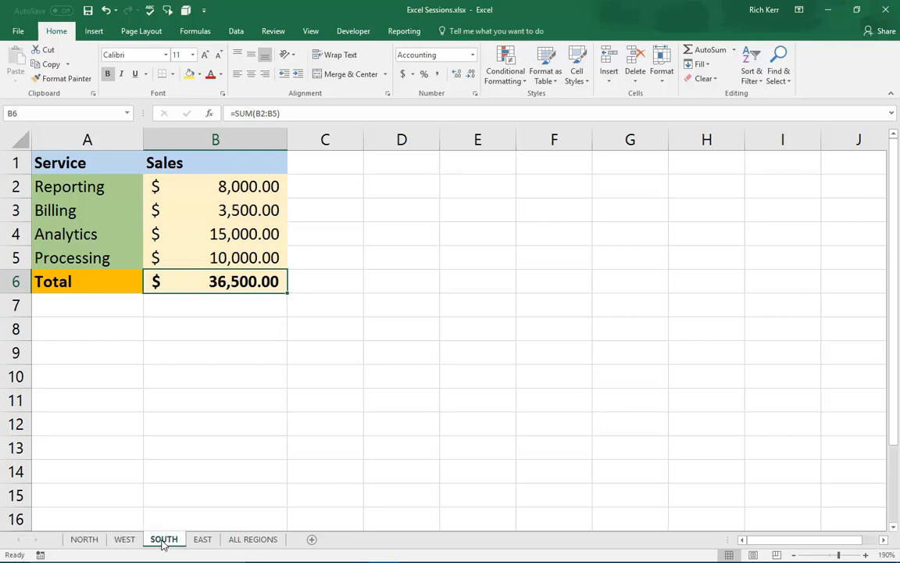
left_click(203, 538)
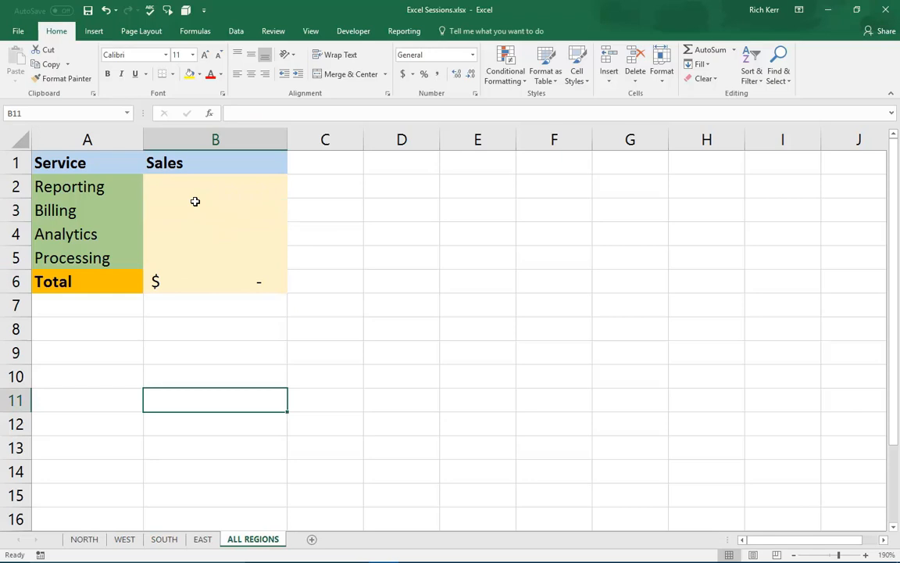
left_click(216, 186)
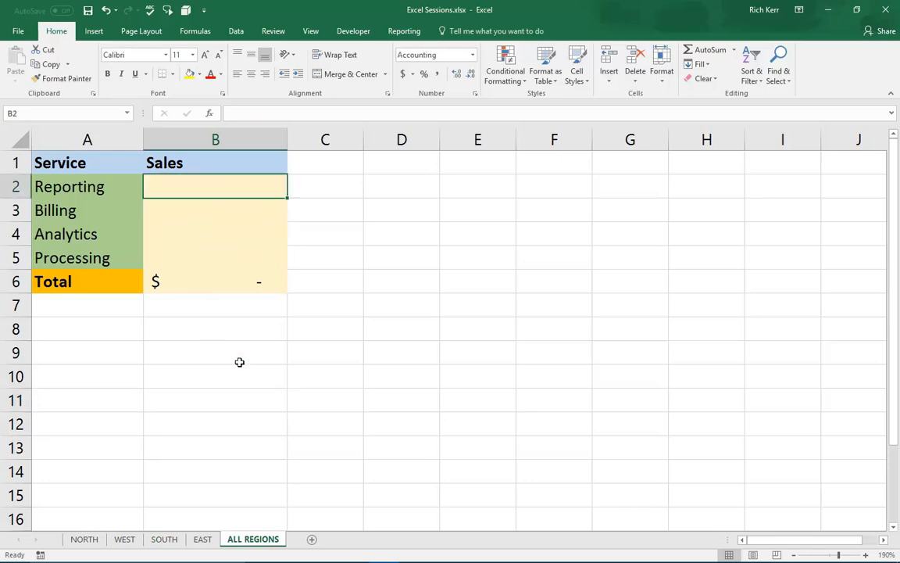
mouse_move(345, 389)
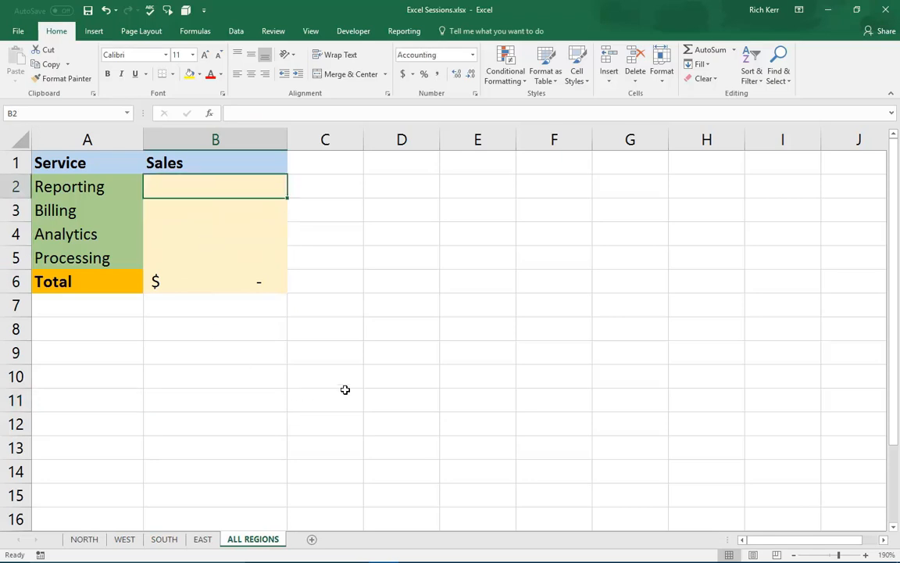
Enter =SUM(NORTH:EAST!B2) in B2, giving a Reporting total of $20,700.00.
type("=")
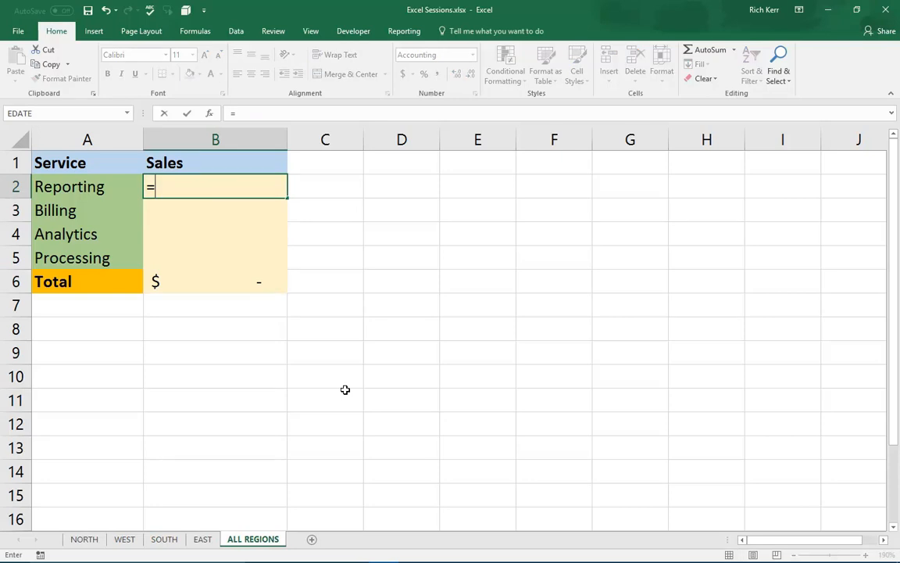
type("sum(")
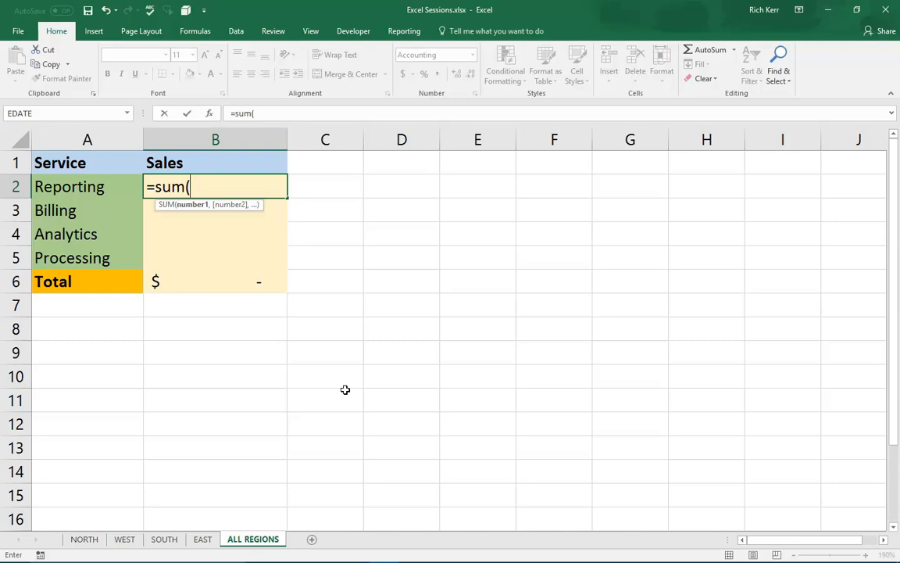
mouse_move(338, 387)
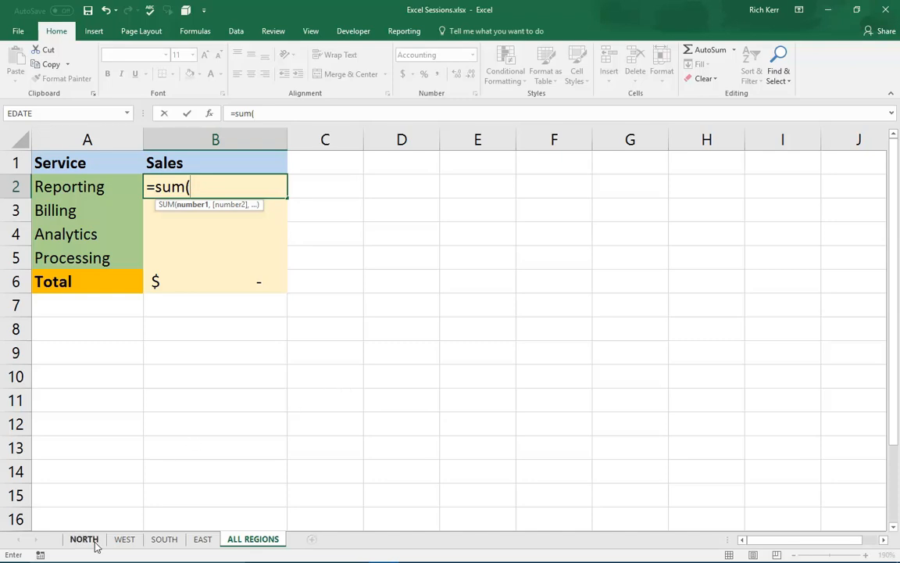
left_click(85, 538)
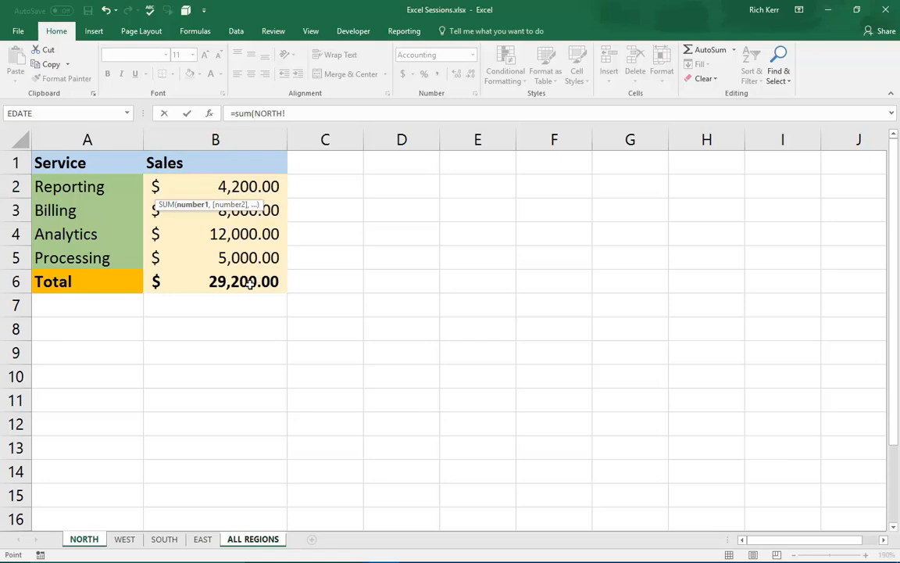
left_click(216, 186)
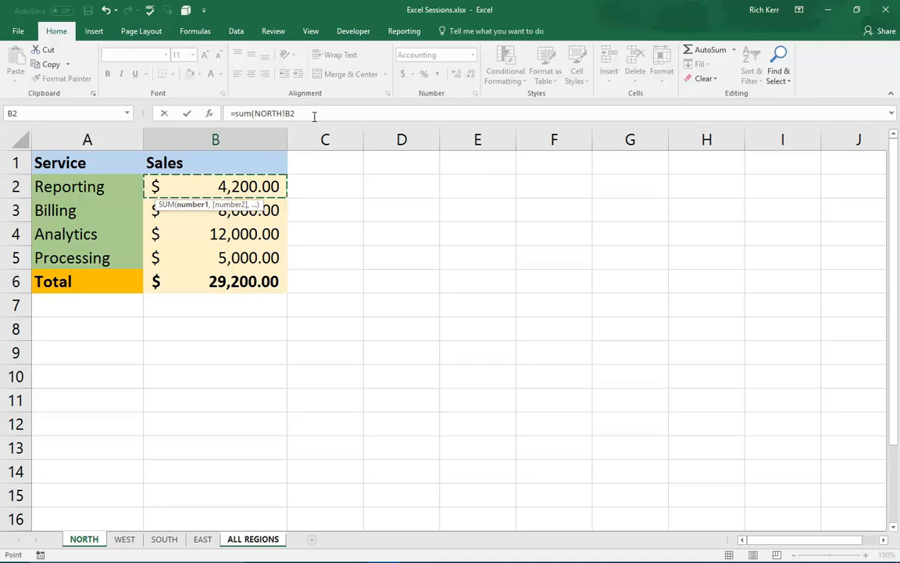
mouse_move(341, 272)
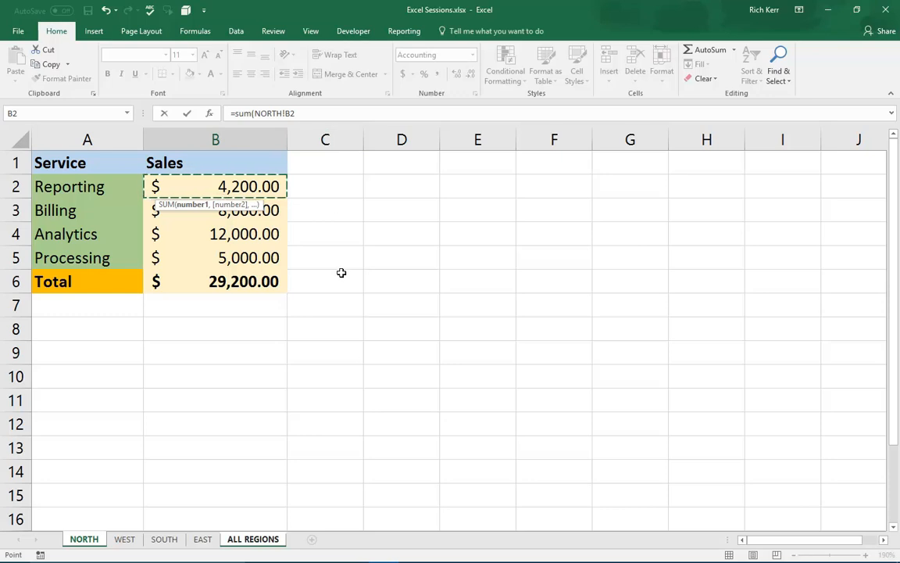
mouse_move(240, 417)
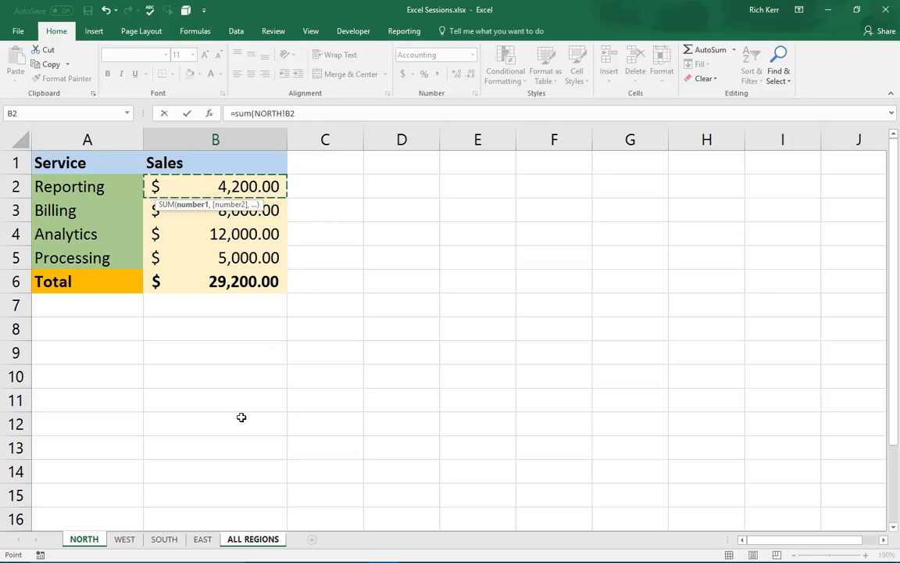
left_click(203, 538)
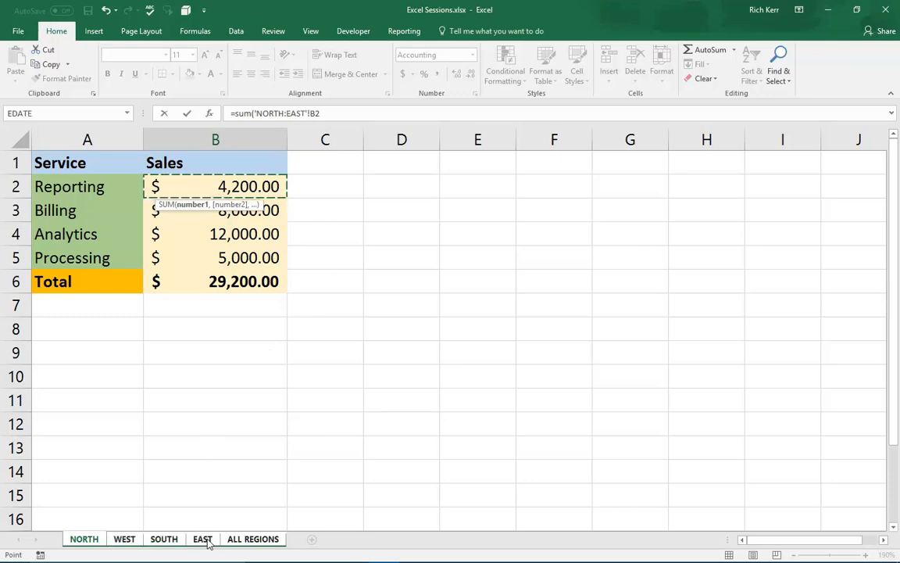
mouse_move(208, 528)
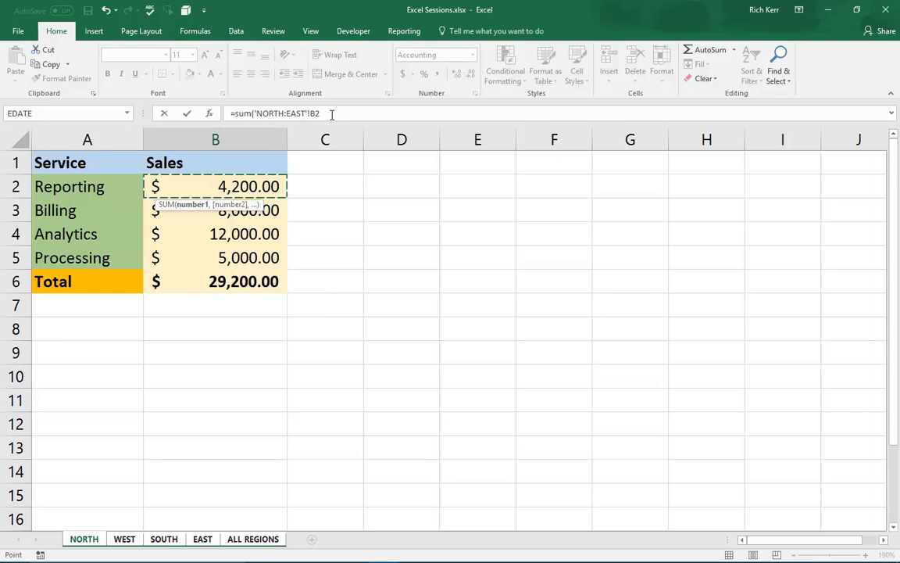
type(")")
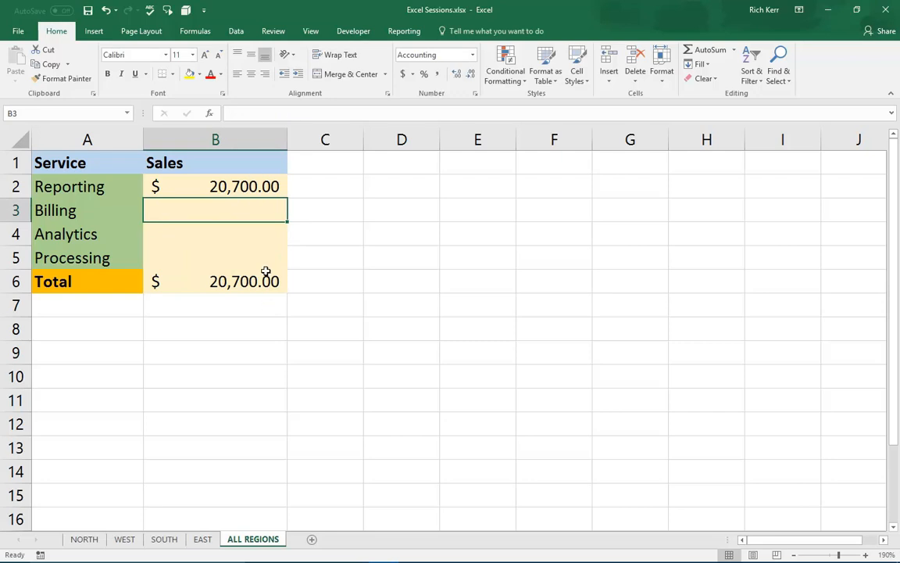
Inspect the 3D SUM formula in B2 and leave it unchanged.
left_click(216, 186)
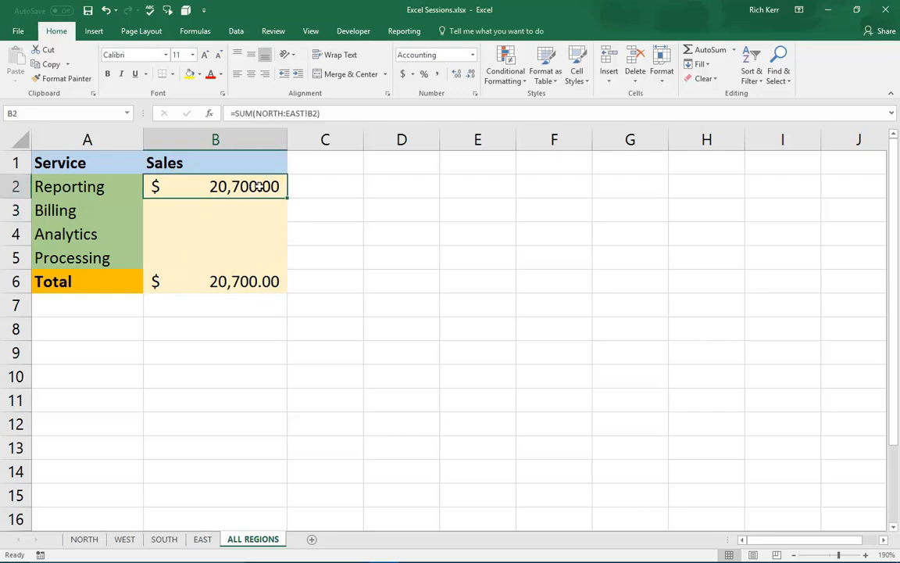
double_click(216, 186)
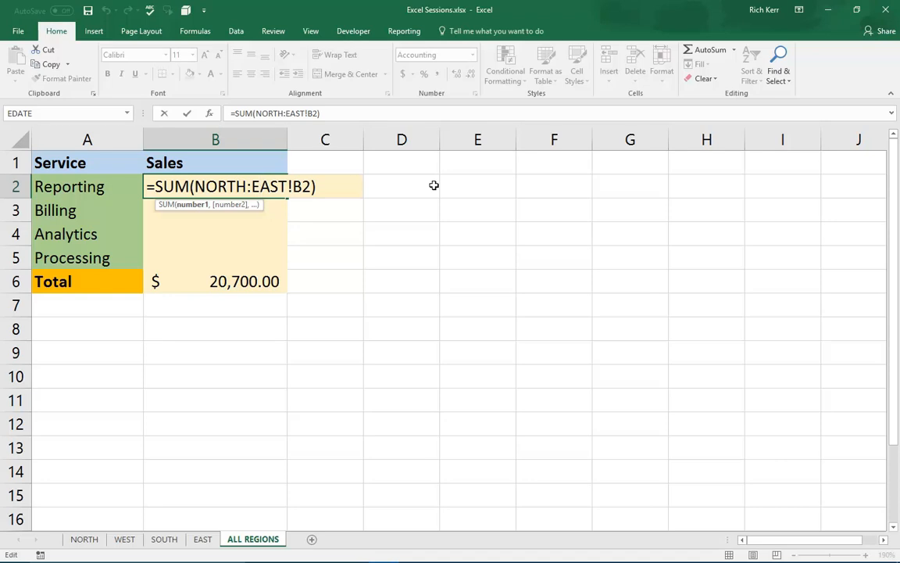
key("Return")
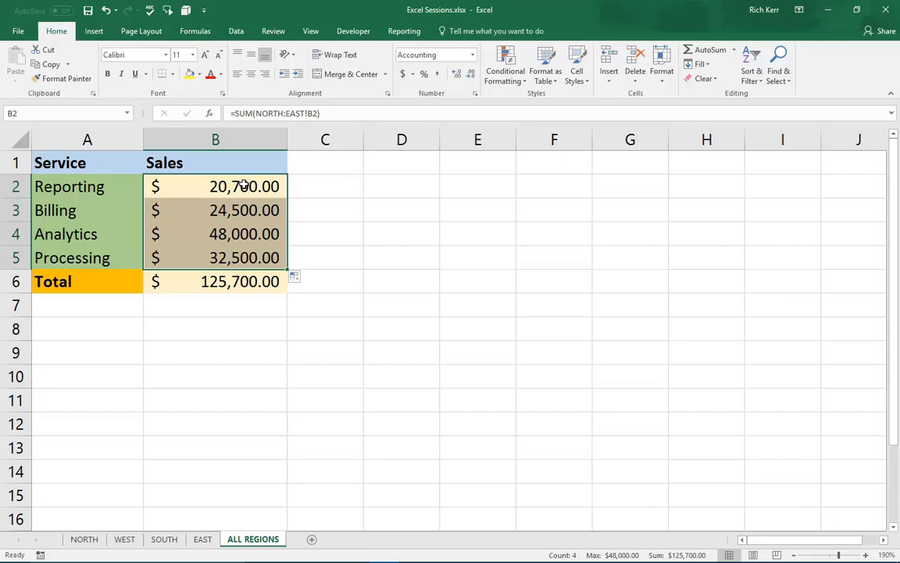
double_click(216, 210)
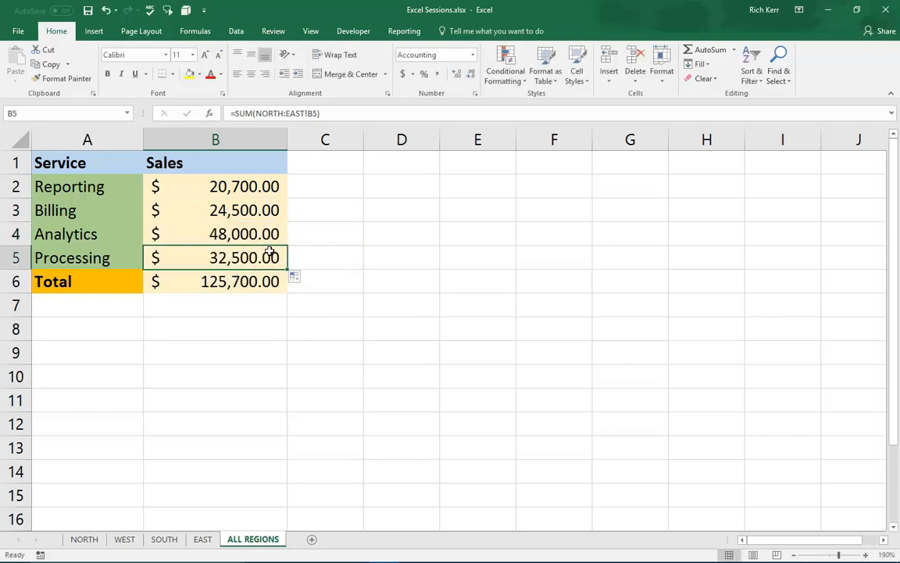
mouse_move(247, 186)
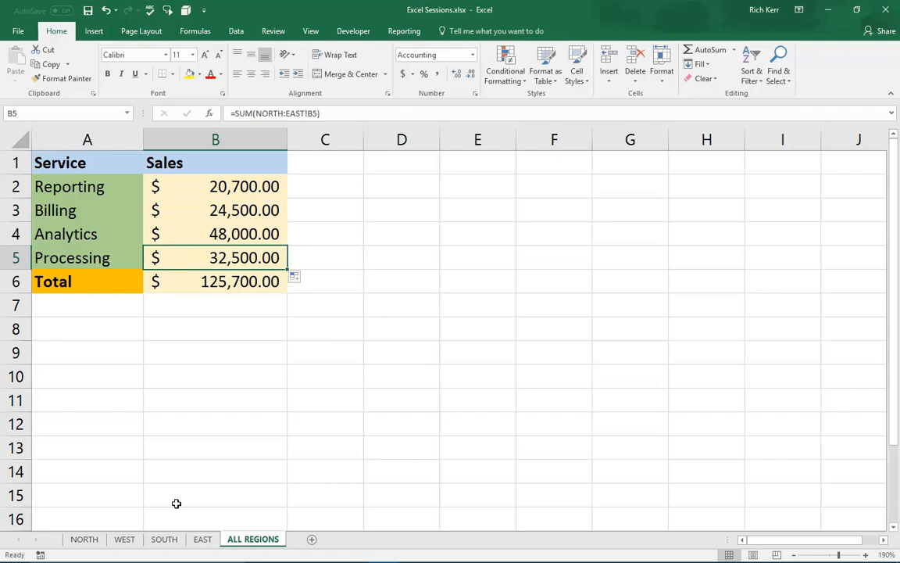
mouse_move(163, 538)
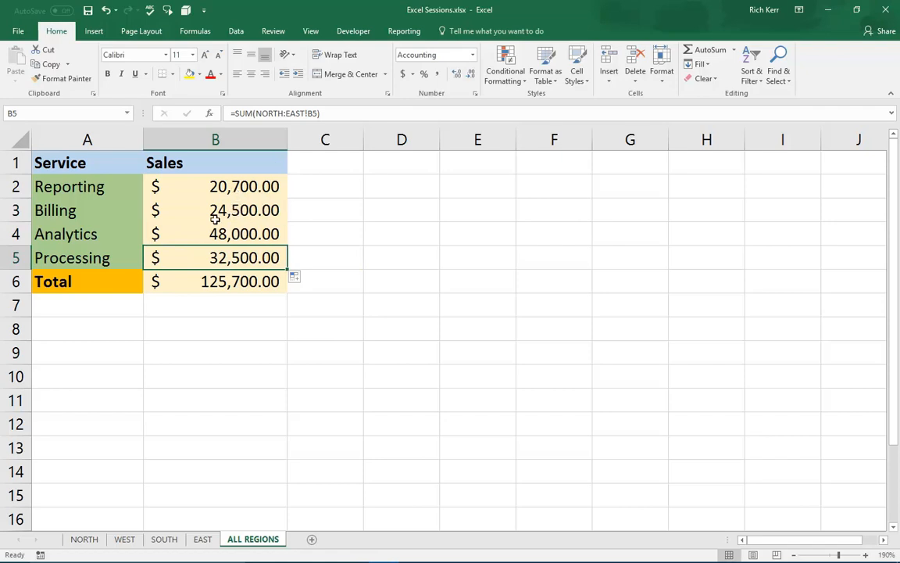
mouse_move(235, 205)
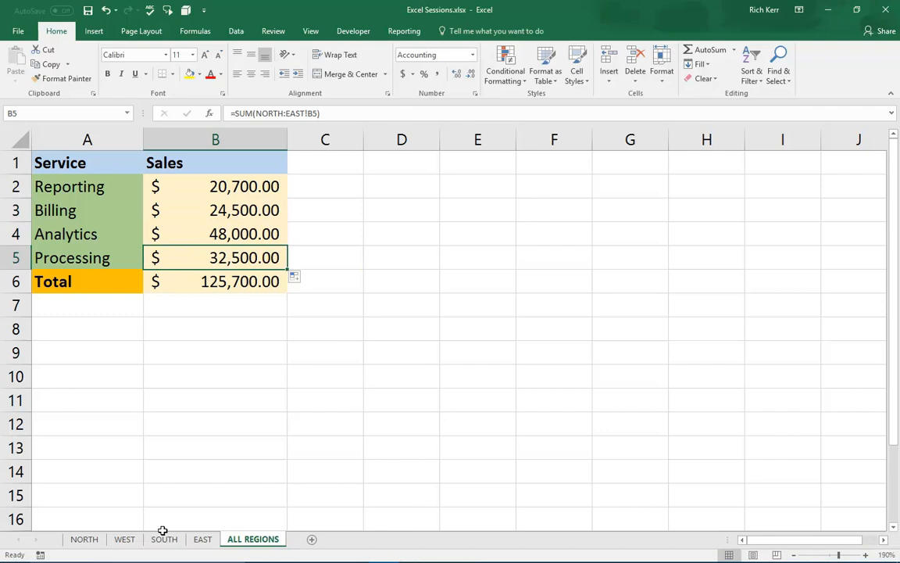
Select the SOUTH tab where the new MIDWEST sheet will be placed.
left_click(162, 538)
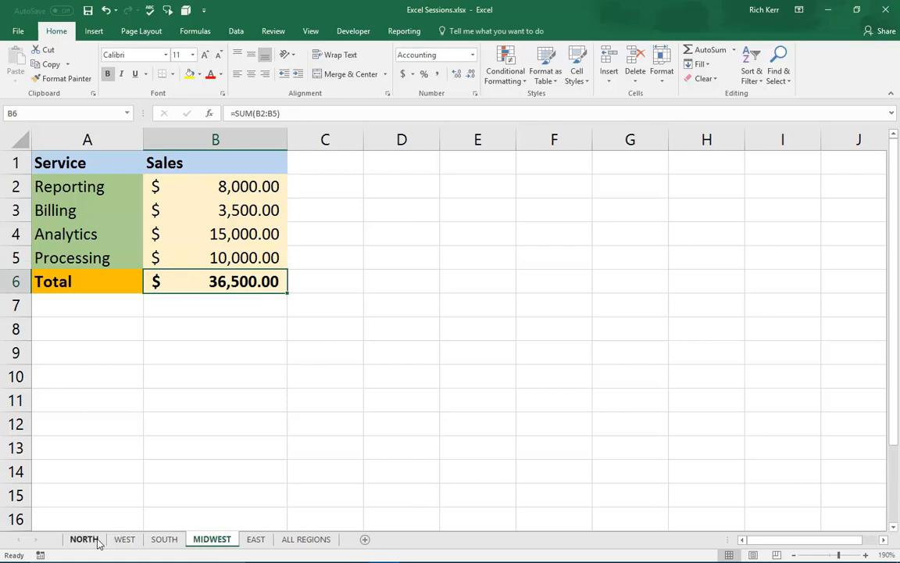
mouse_move(307, 538)
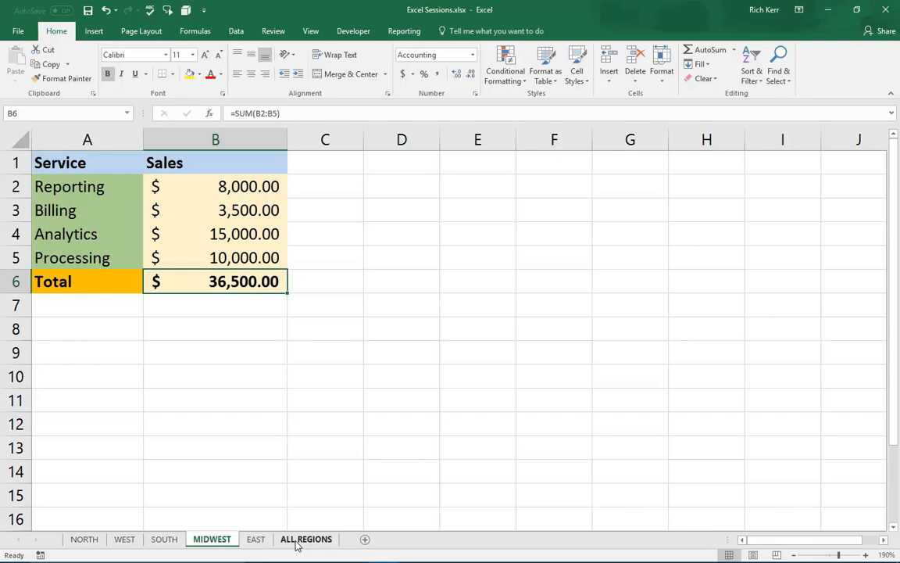
Return to ALL REGIONS and confirm B2 still sums NORTH through EAST, total $162,200.00.
left_click(306, 537)
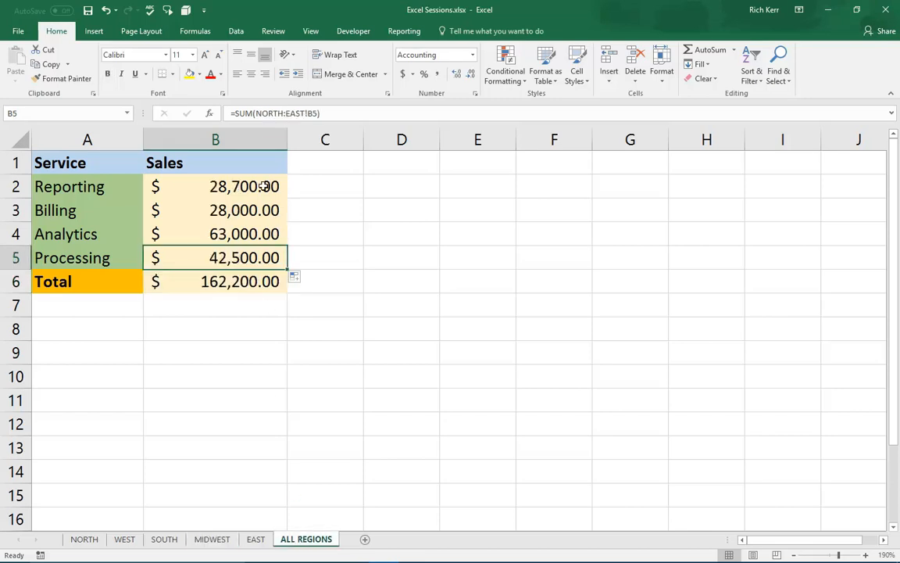
double_click(216, 186)
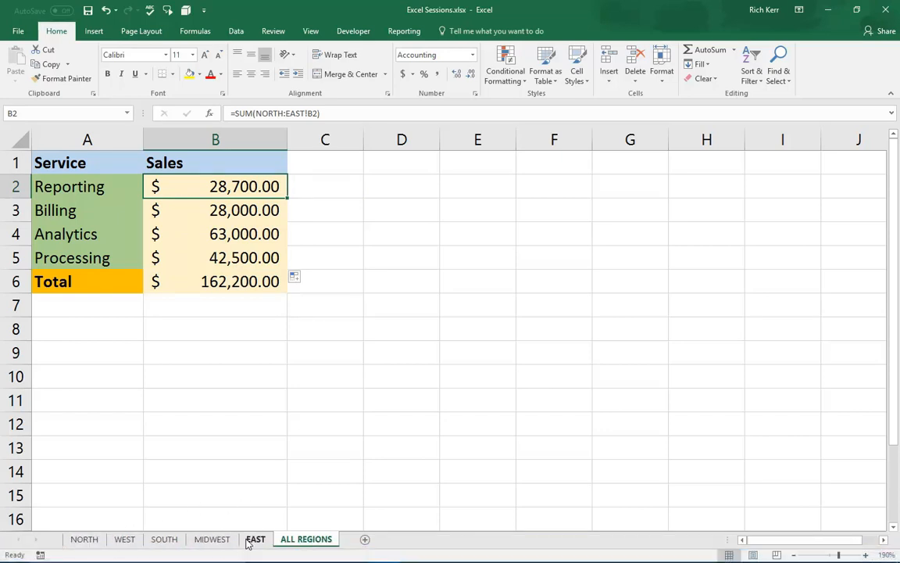
double_click(216, 186)
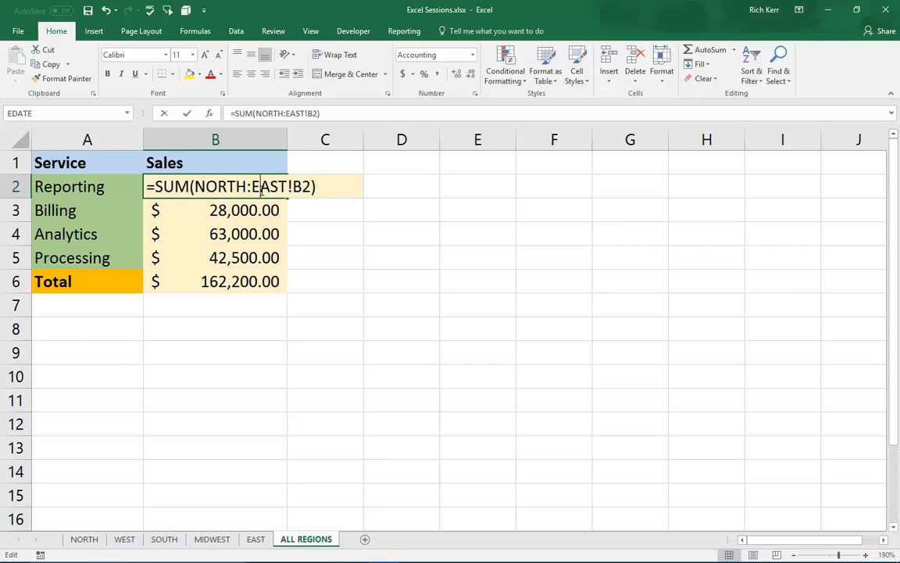